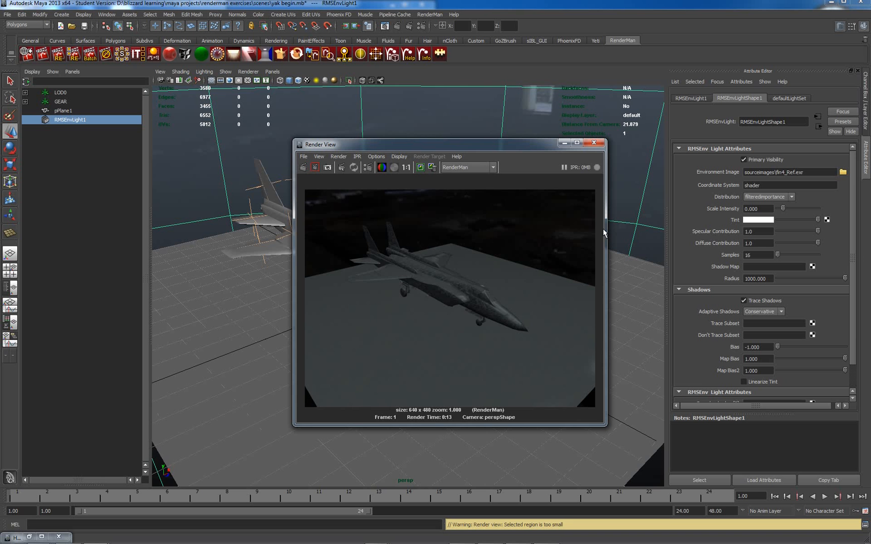
mouse_move(596, 157)
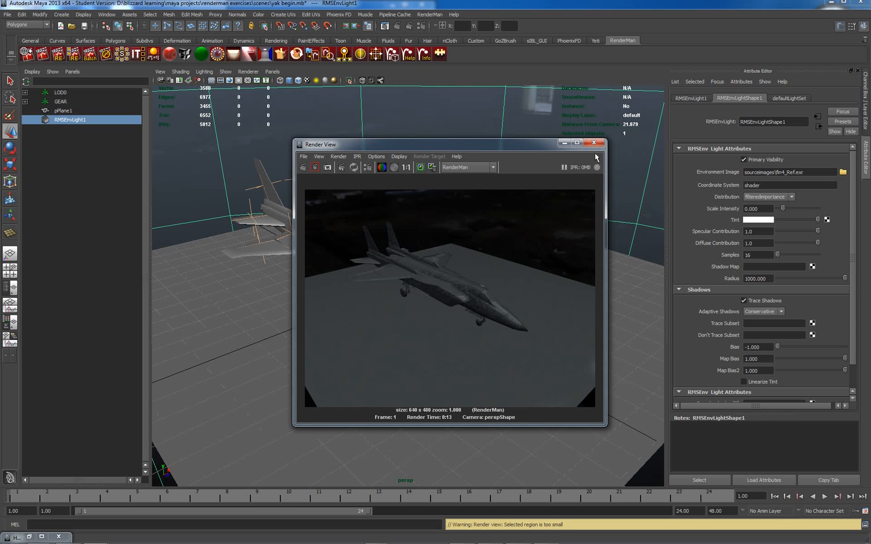
mouse_move(594, 145)
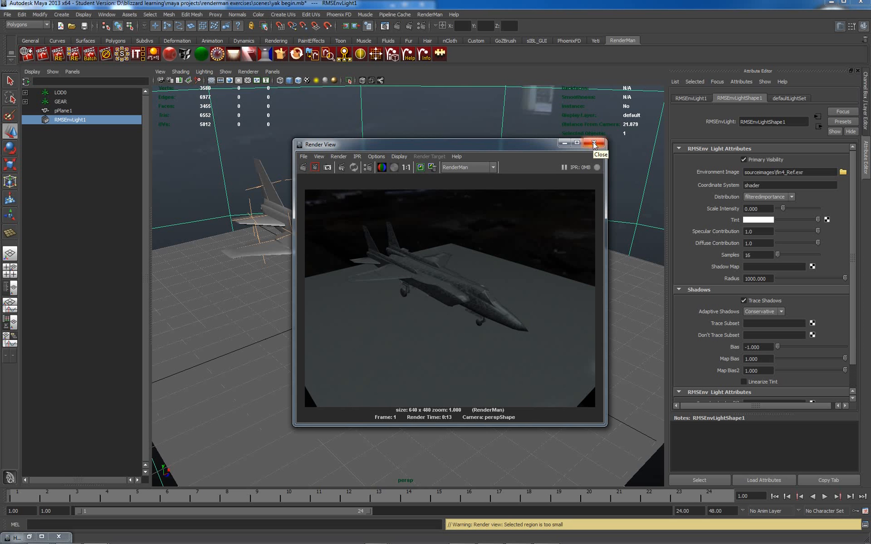
mouse_move(431, 14)
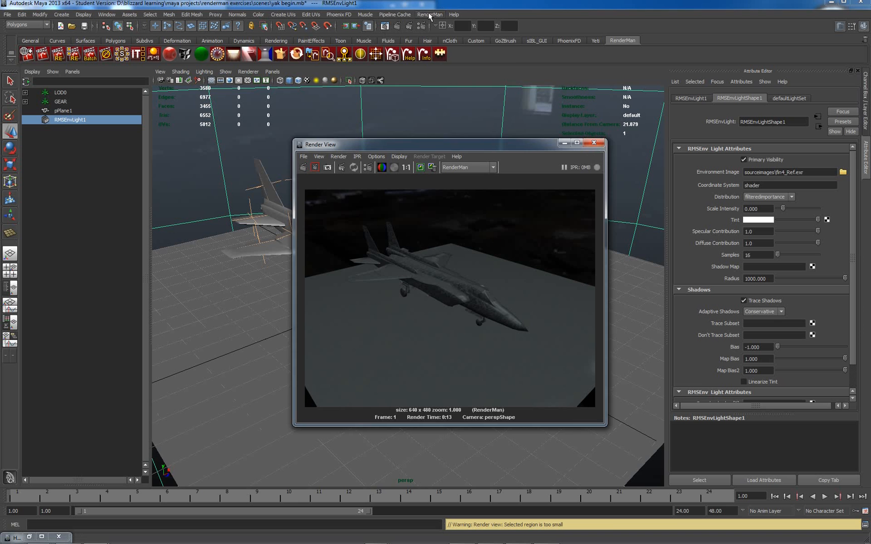
- Set Preview Render Options to 8 rendering threads and re-render the jet preview
left_click(430, 14)
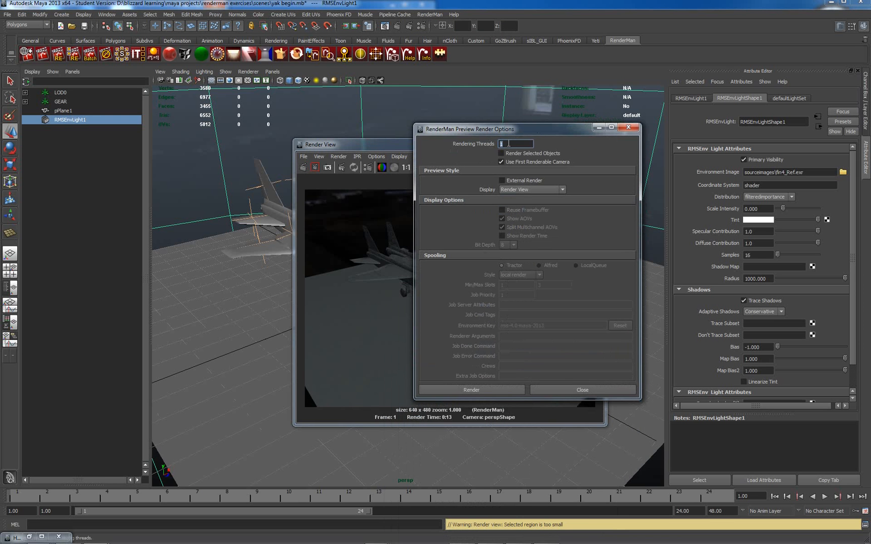
type("8")
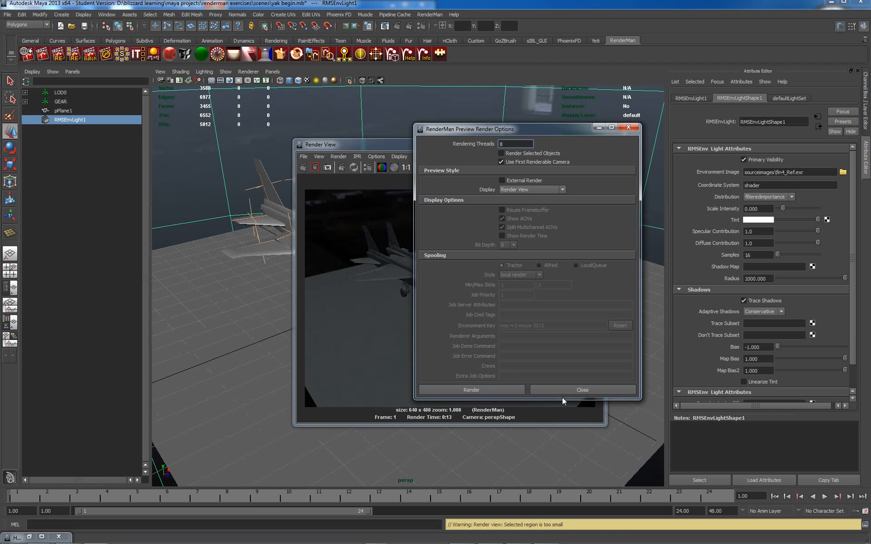
mouse_move(451, 422)
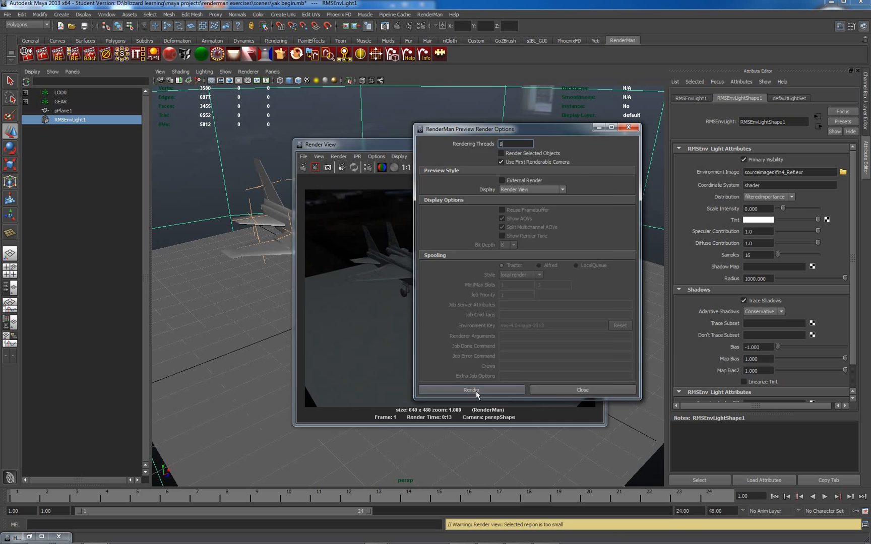
left_click(471, 390)
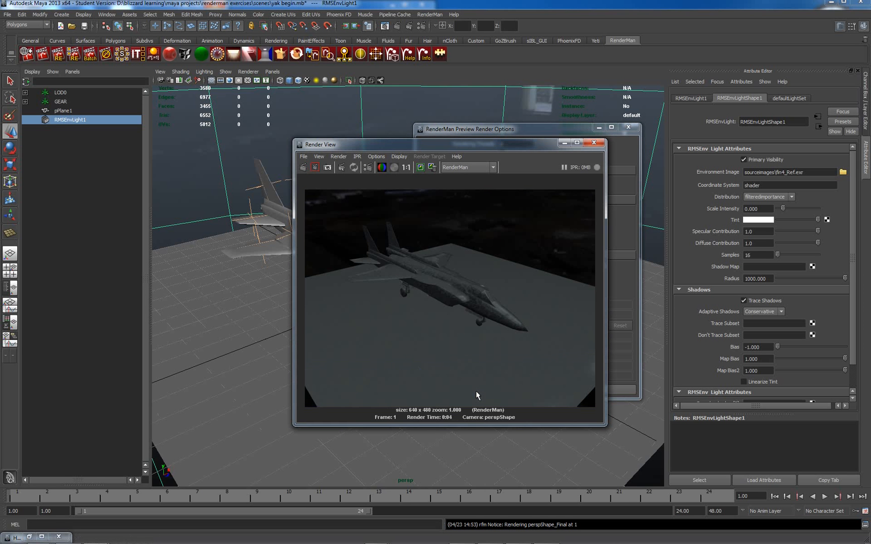
mouse_move(472, 401)
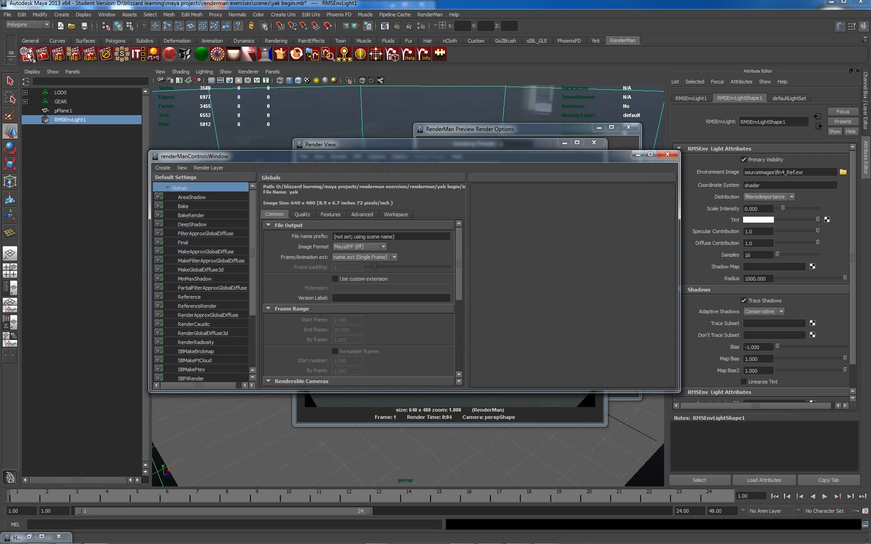
mouse_move(637, 387)
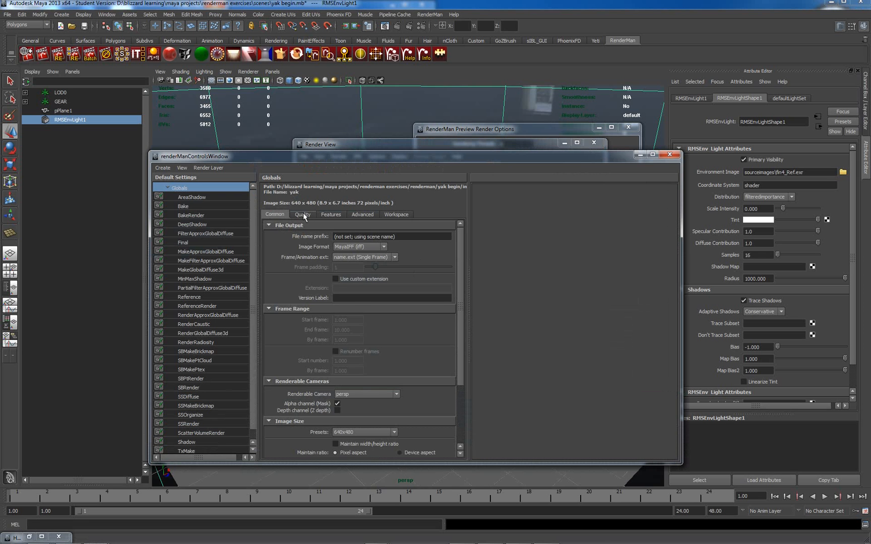
- Set the Quality shading rate to 1.0 and re-render the jet preview
left_click(302, 214)
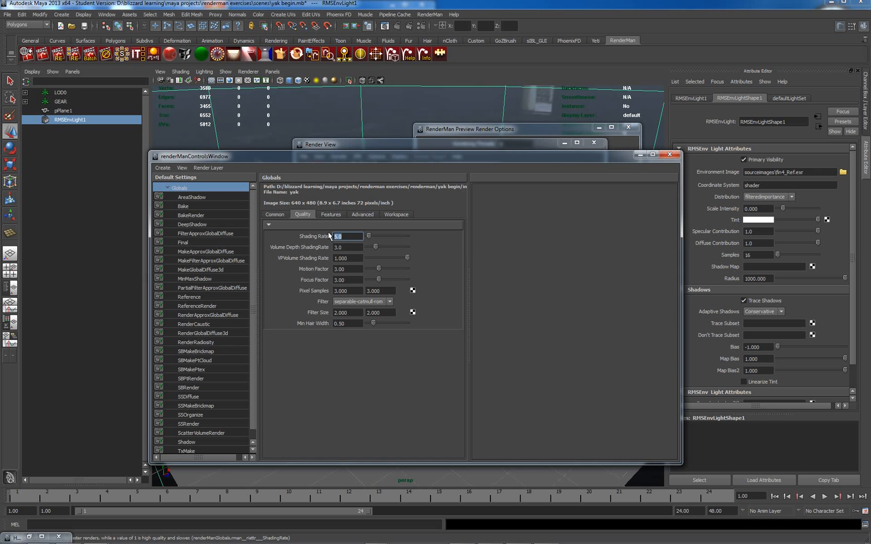
mouse_move(337, 237)
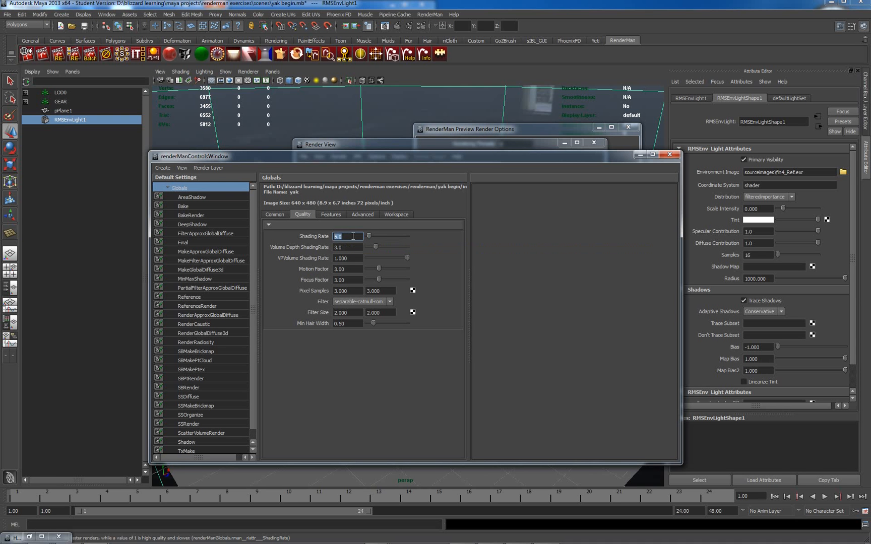
type("10")
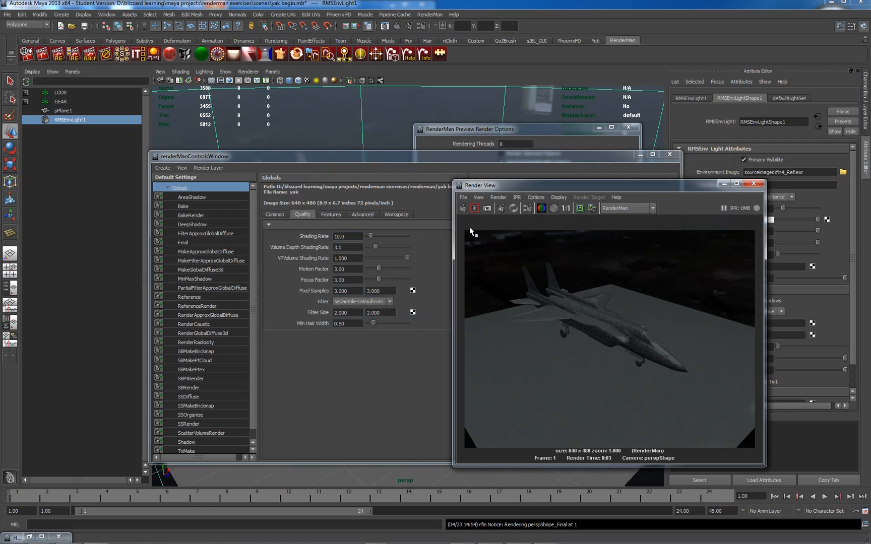
mouse_move(618, 305)
type("1")
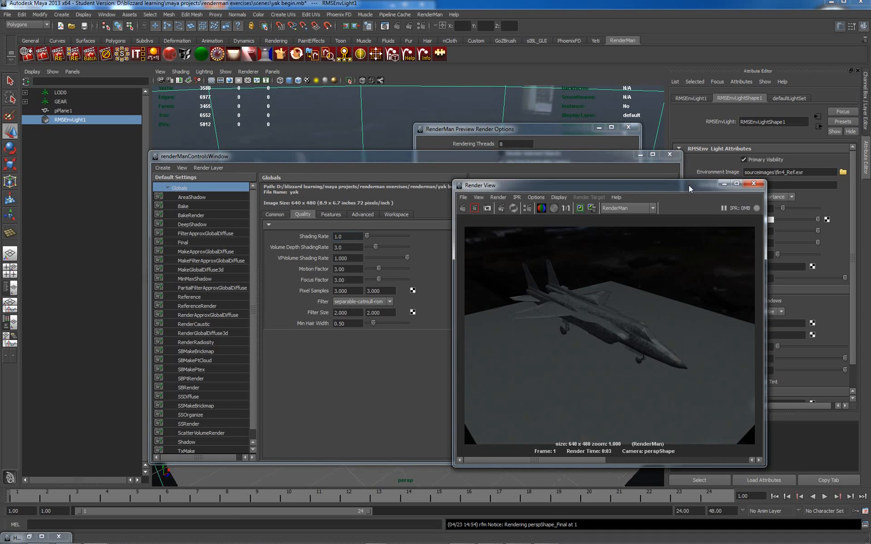
left_click(475, 208)
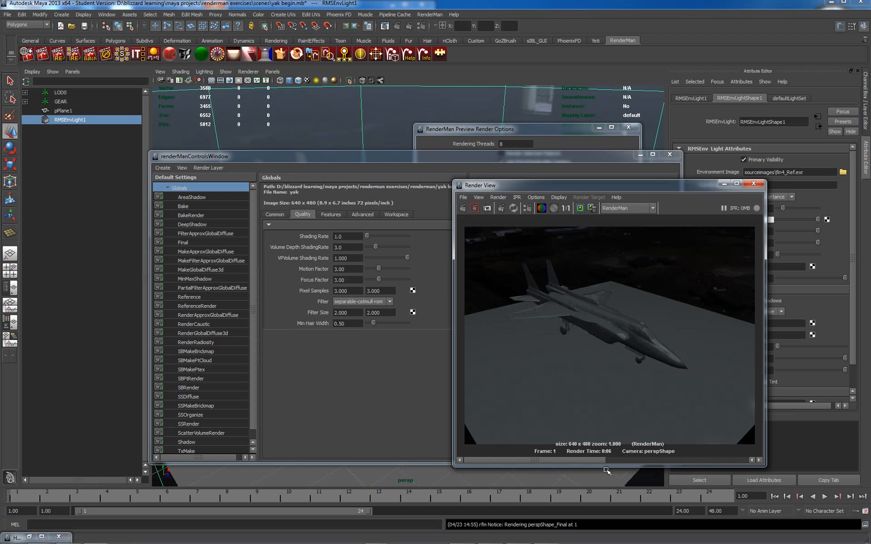
mouse_move(377, 144)
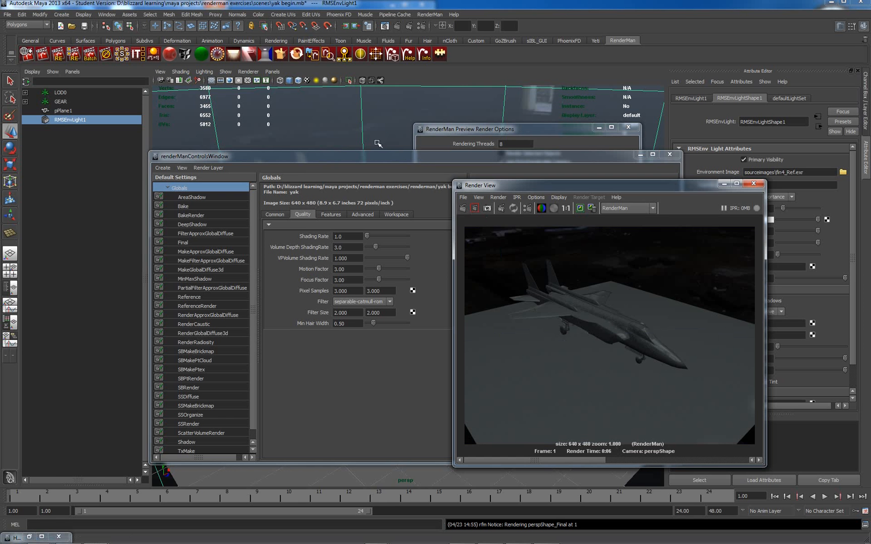
mouse_move(592, 190)
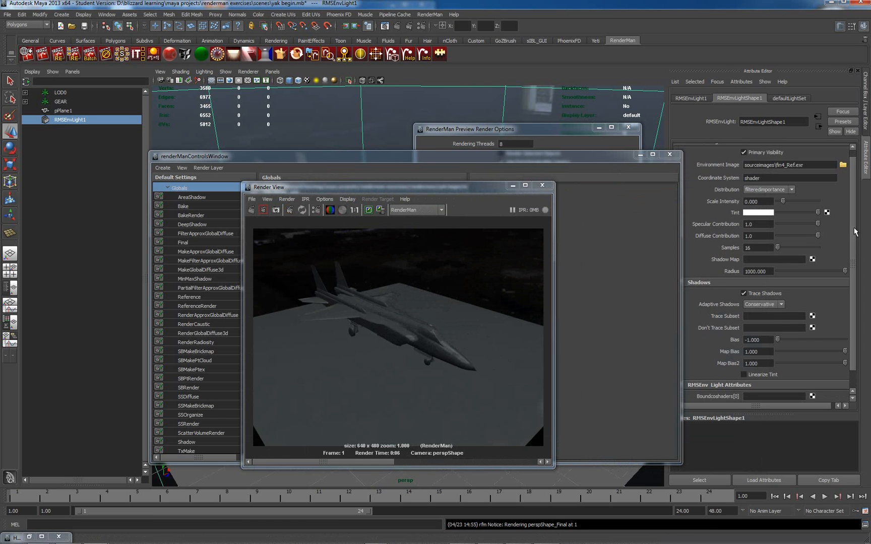
- Set RMSEnvLightShape1 samples to 128, re-render, and move the Render View aside
left_click(758, 231)
type("128")
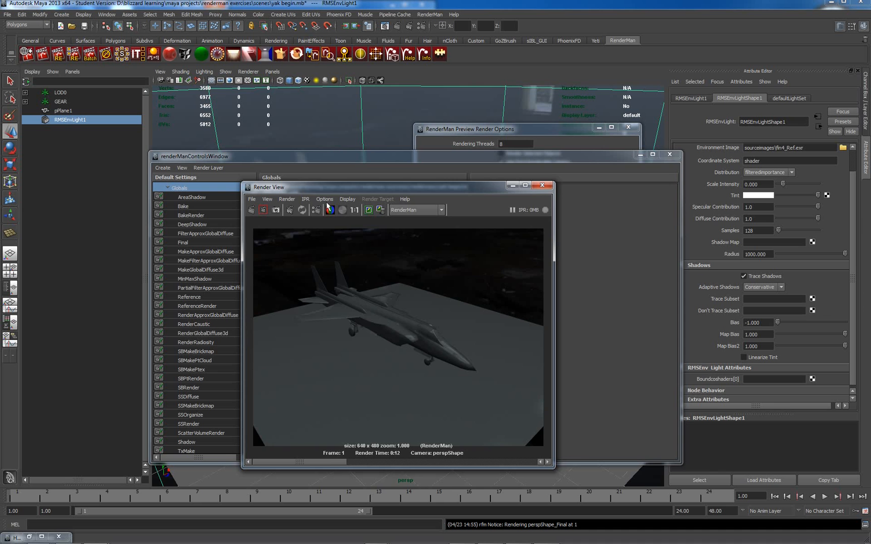
left_click_drag(267, 186, 423, 166)
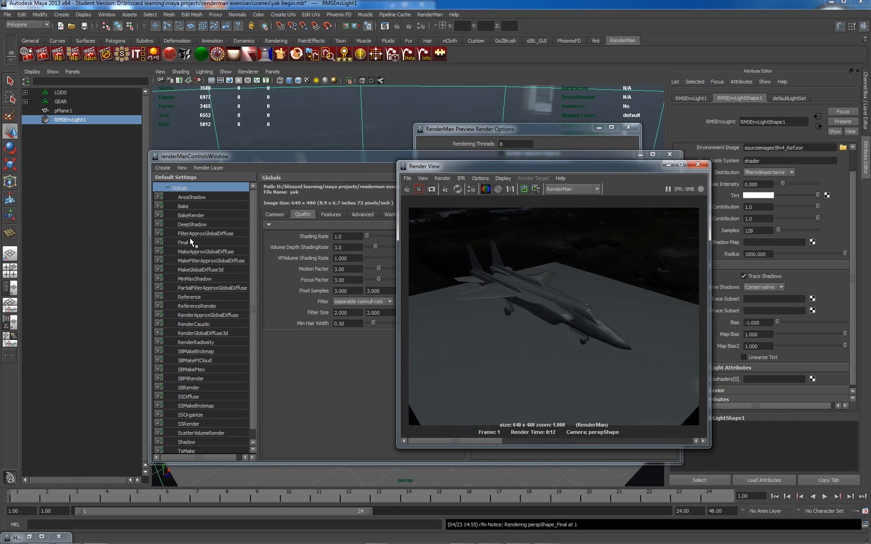
- Set the Final pass rgba output's exposure gamma to 1.0 and re-render the jet
left_click(183, 242)
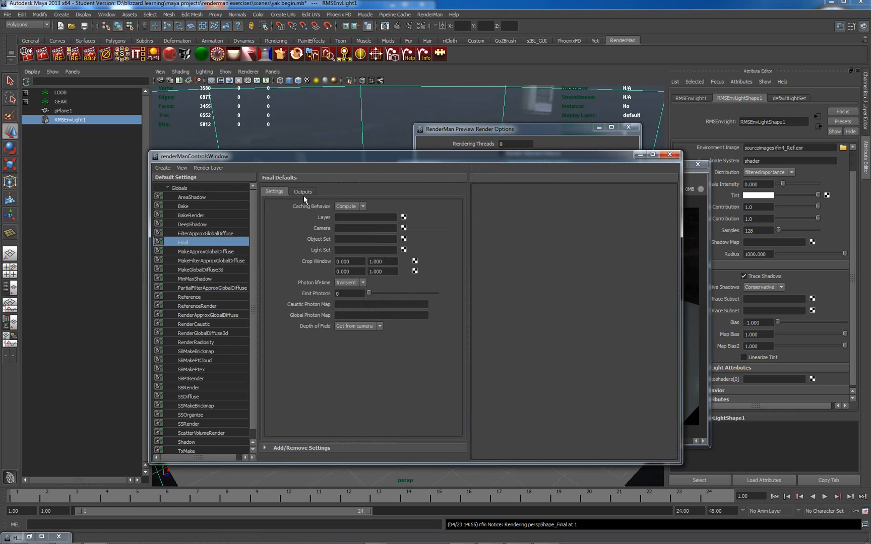
left_click(303, 191)
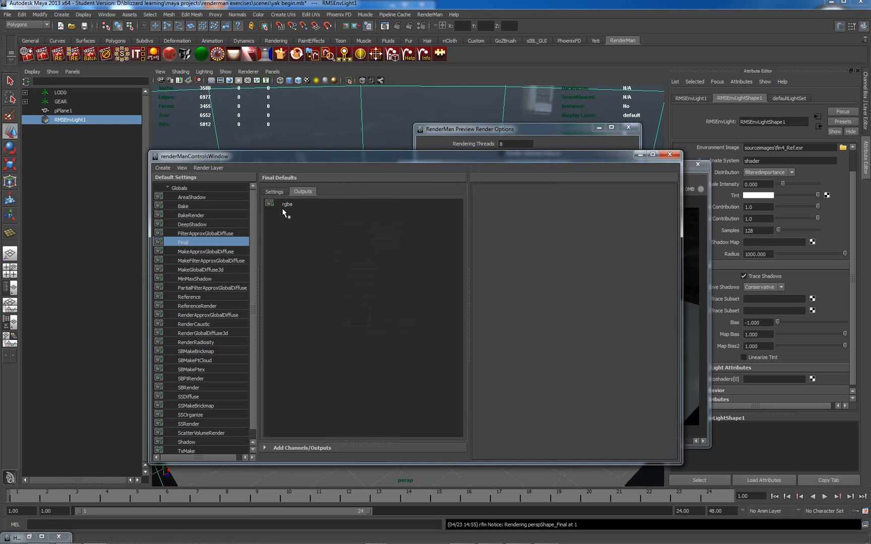
left_click(269, 204)
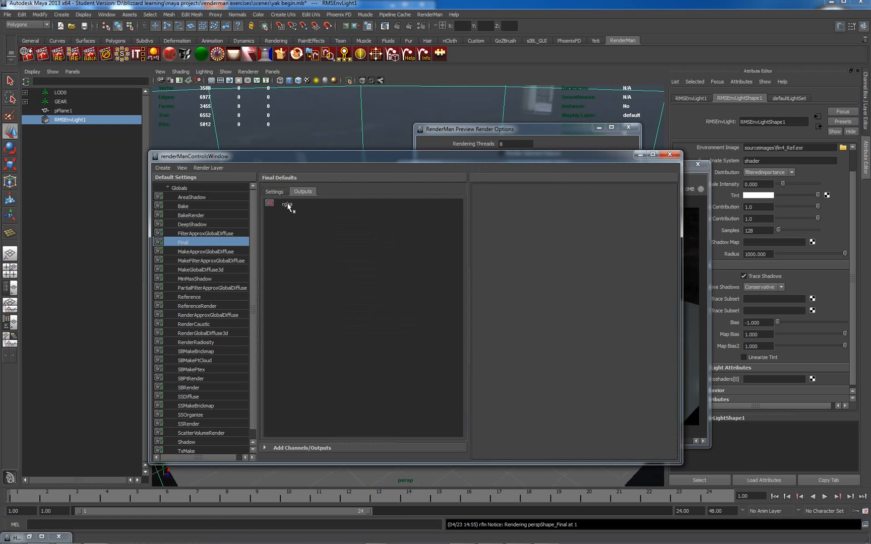
left_click(287, 204)
type("2.2")
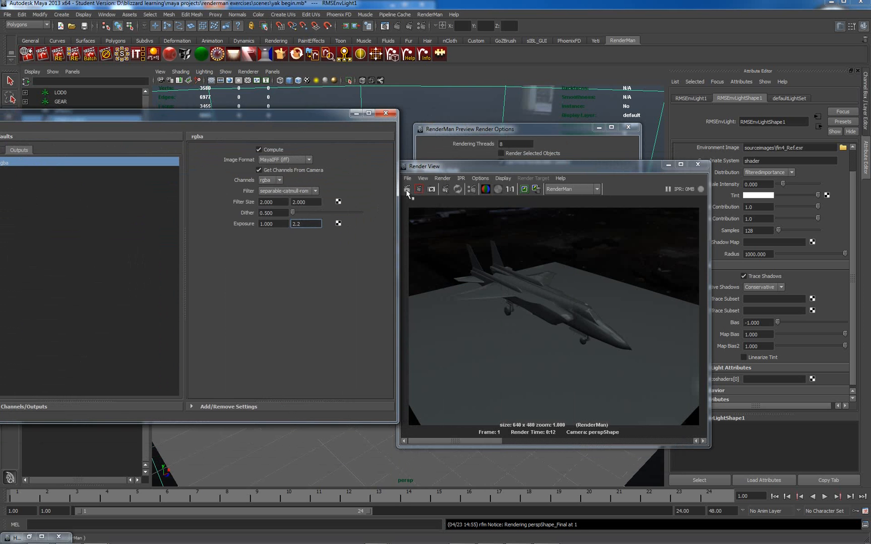
left_click(408, 189)
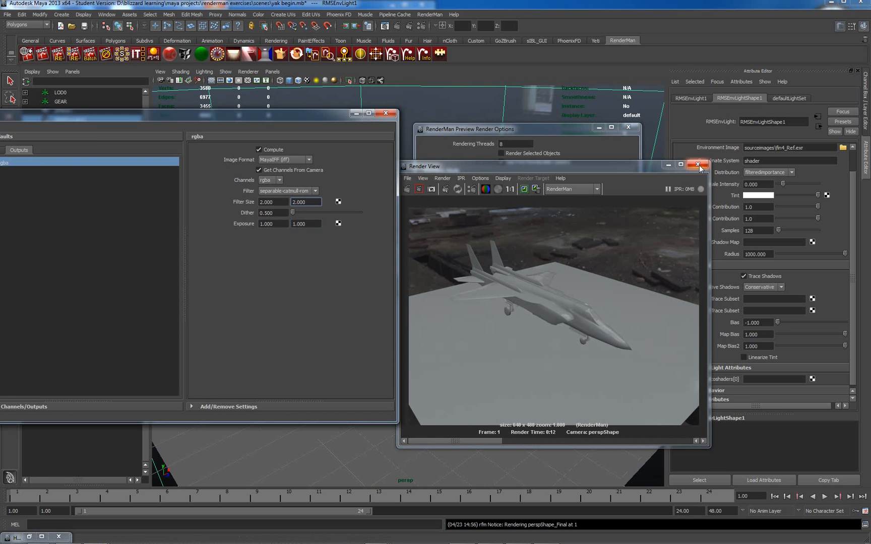
- Close Render View, set the preview display to 'it', and render the jet
left_click(699, 165)
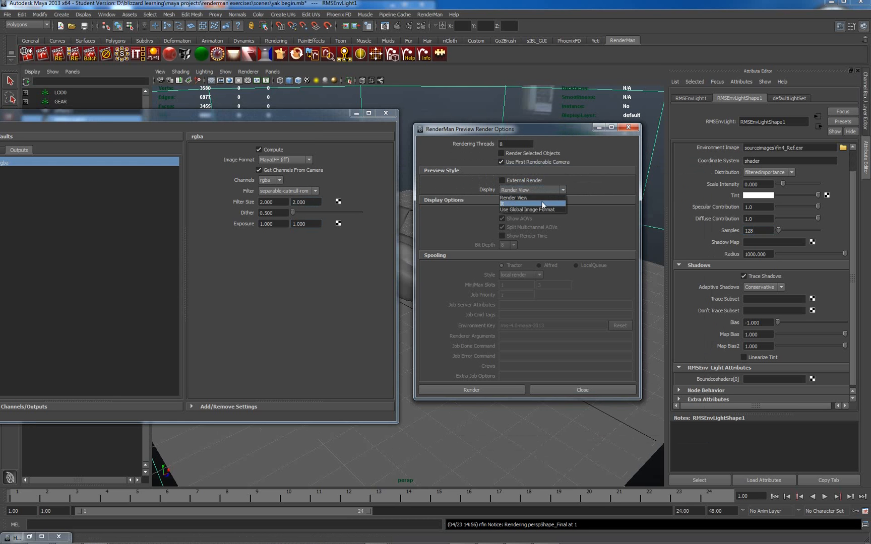
left_click(523, 203)
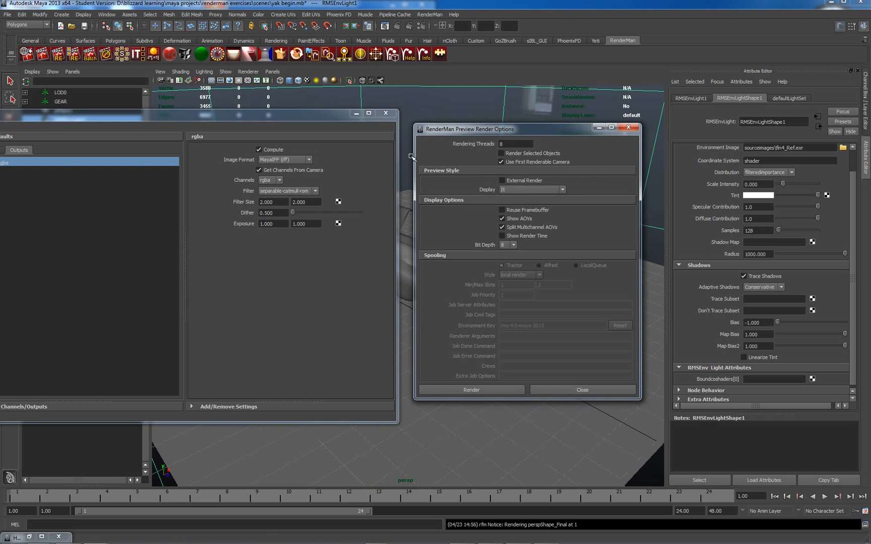
mouse_move(412, 155)
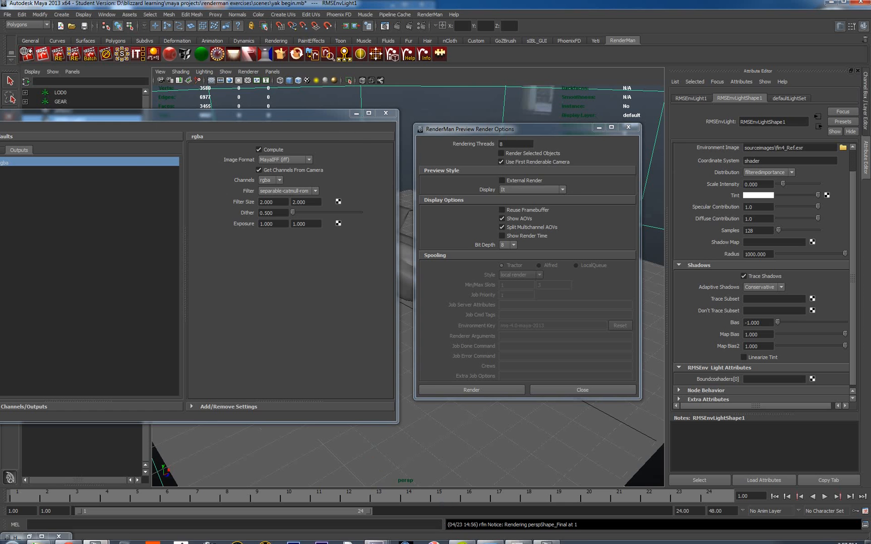
left_click(471, 390)
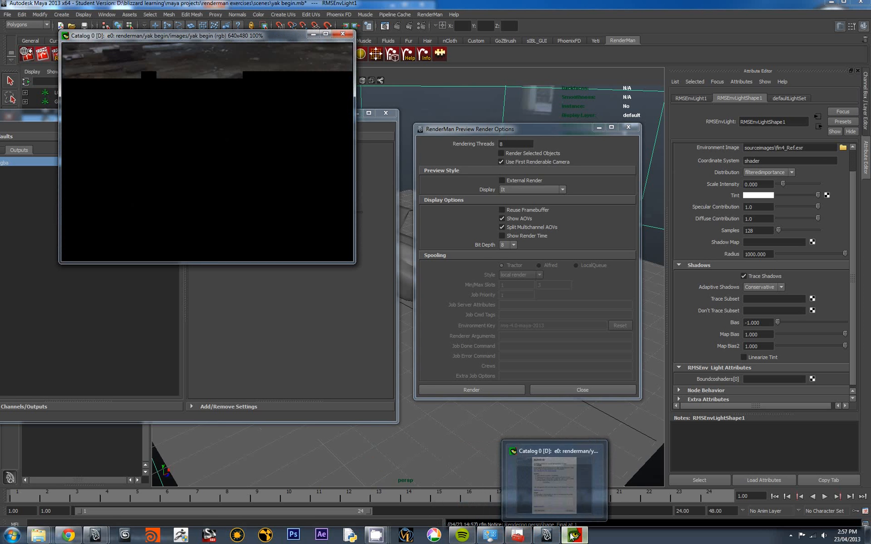